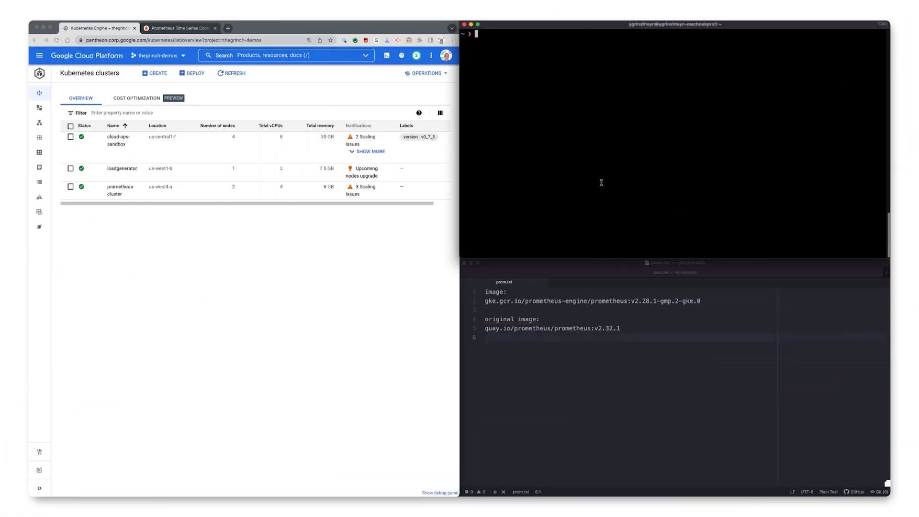
# - List the pods, then set the Prometheus image to gke.gcr.io/prometheus-engine/prometheus:v2.28.1-gmp.2-gke.0
pyautogui.write('kubectl get pods')
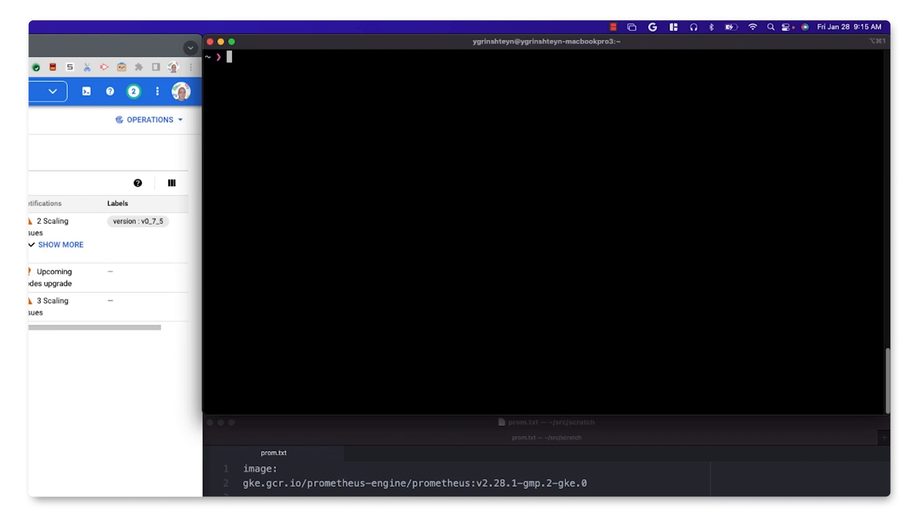
pyautogui.write('kubectl get pods')
pyautogui.write('image:')
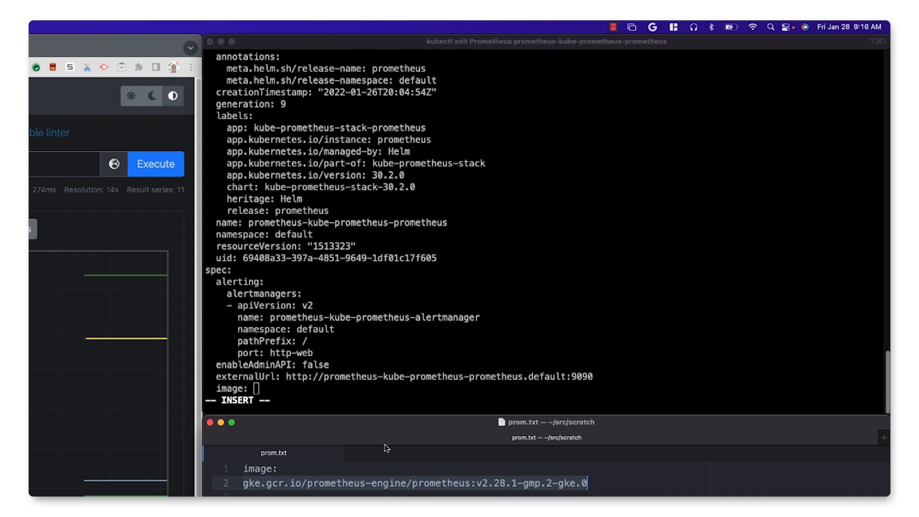
pyautogui.write('gke.gcr.io/prometheus-engine/prometheus:v2.28.1-gmp.2-gke.0')
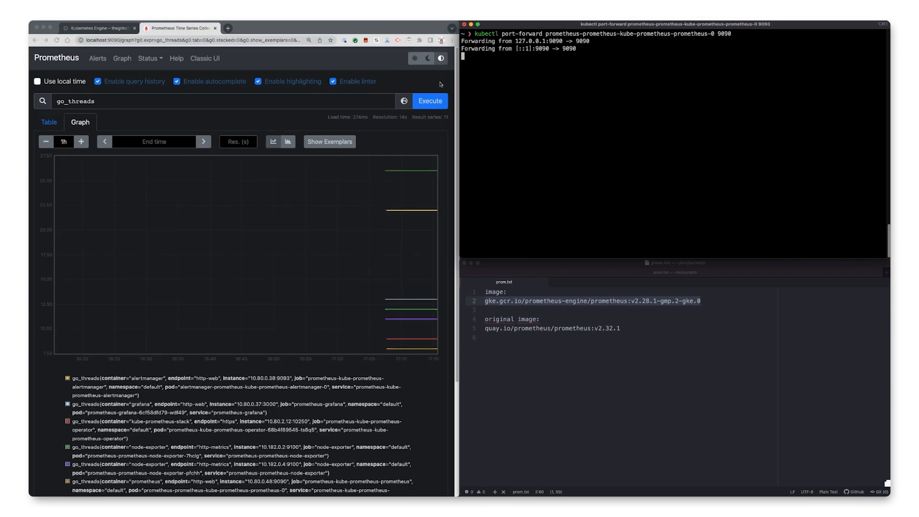
# - Re-execute the go_threads query on the Prometheus Graph tab to refresh the results
pyautogui.click(429, 101)
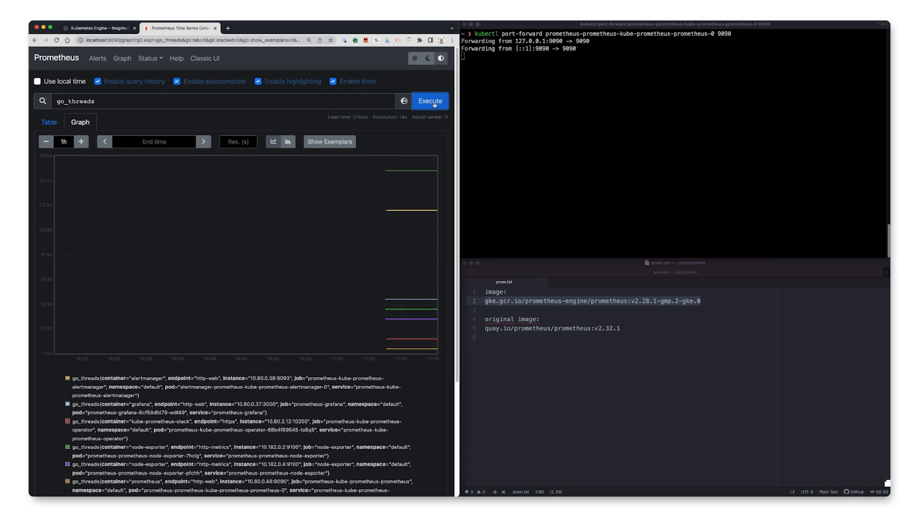
pyautogui.click(430, 101)
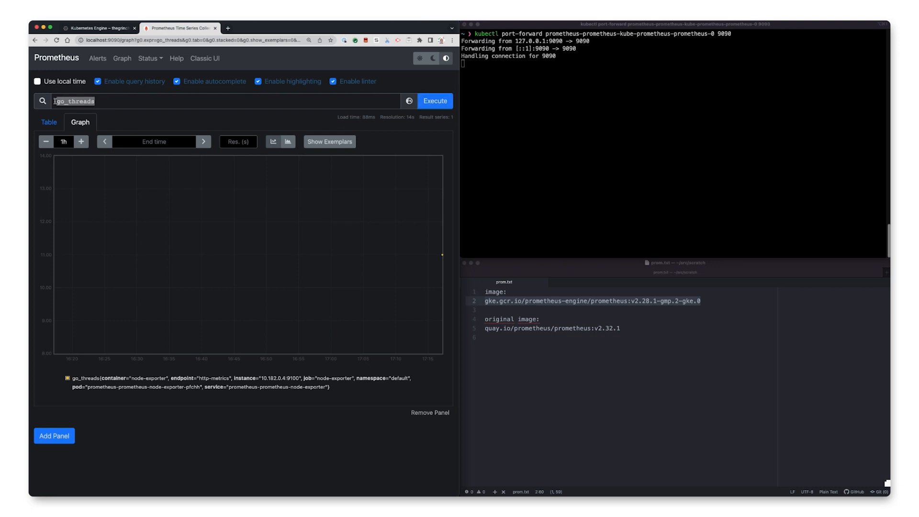
# - Run a go_threads query in Managed Service for Prometheus, charting 12 series
pyautogui.click(98, 28)
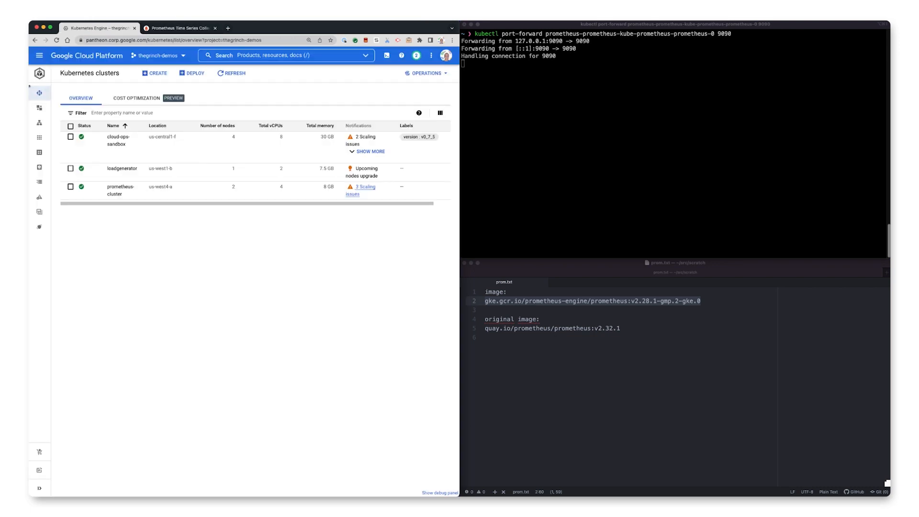
pyautogui.click(39, 55)
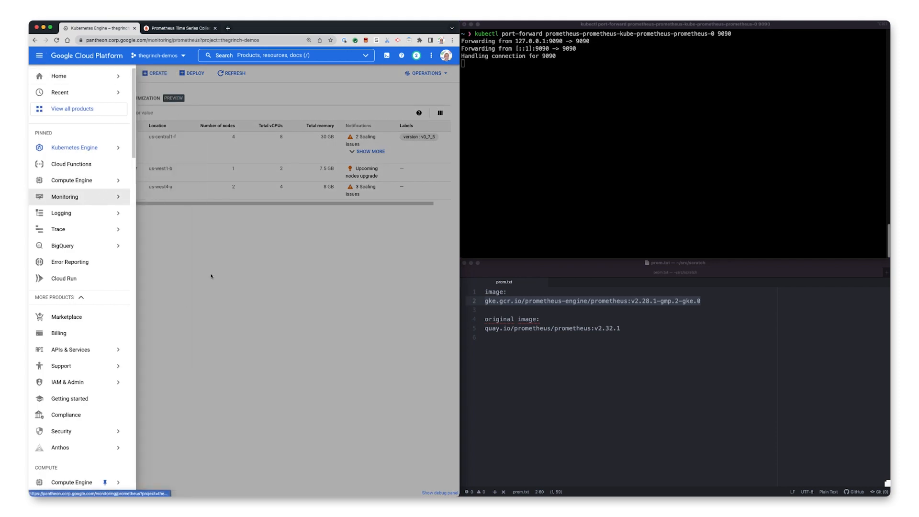
pyautogui.write('go_threads')
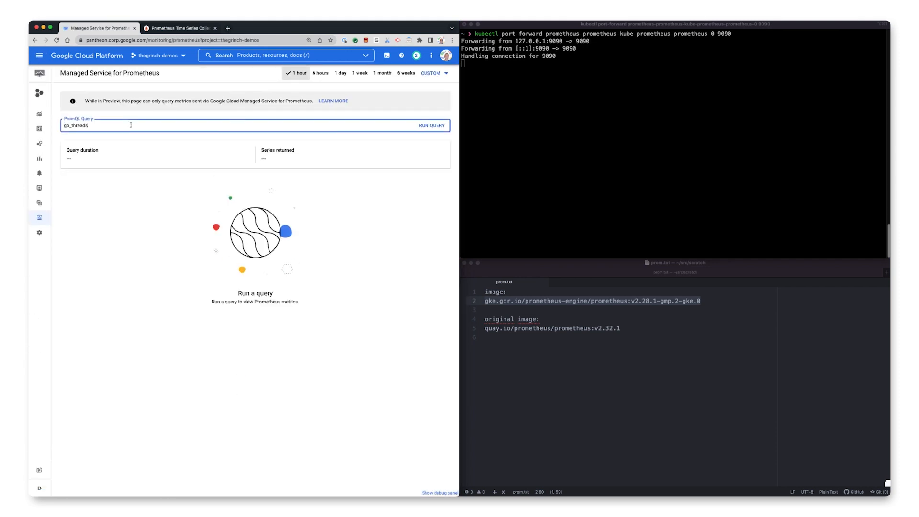
pyautogui.click(431, 125)
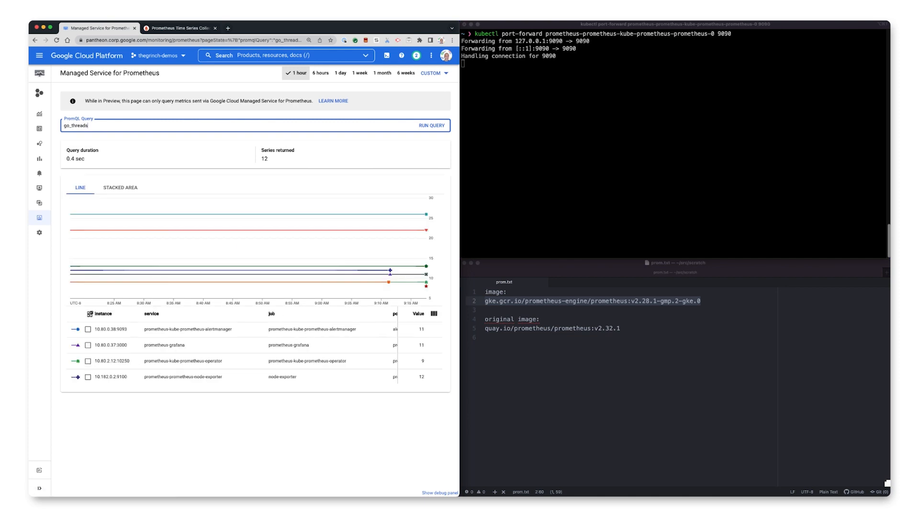
# - Chart prometheus/go_threads/gauge across Prometheus Target instances in Metrics Explorer
pyautogui.click(39, 55)
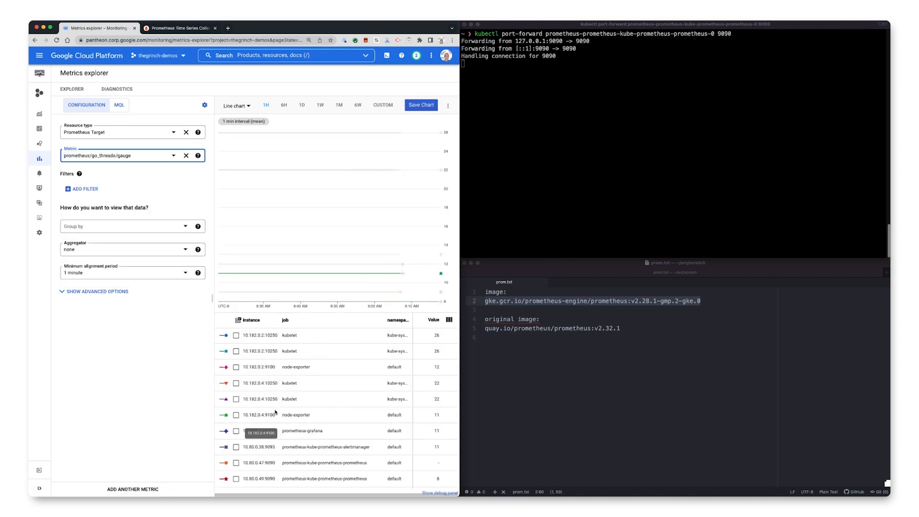
pyautogui.moveTo(313, 402)
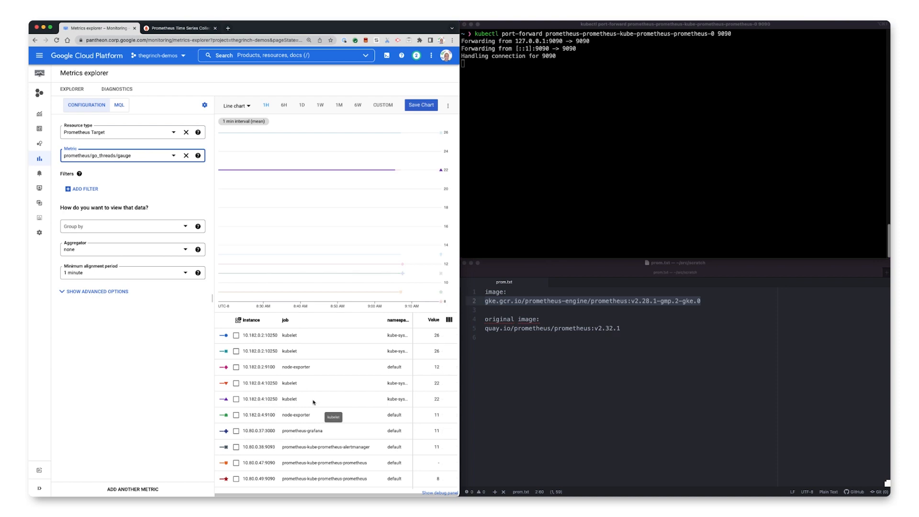